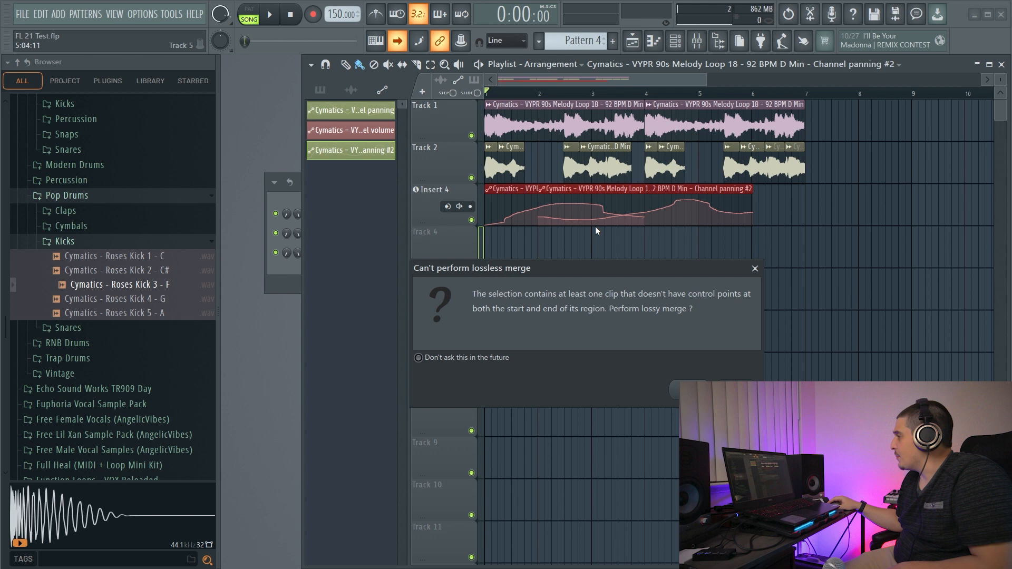
mouse_move(675, 389)
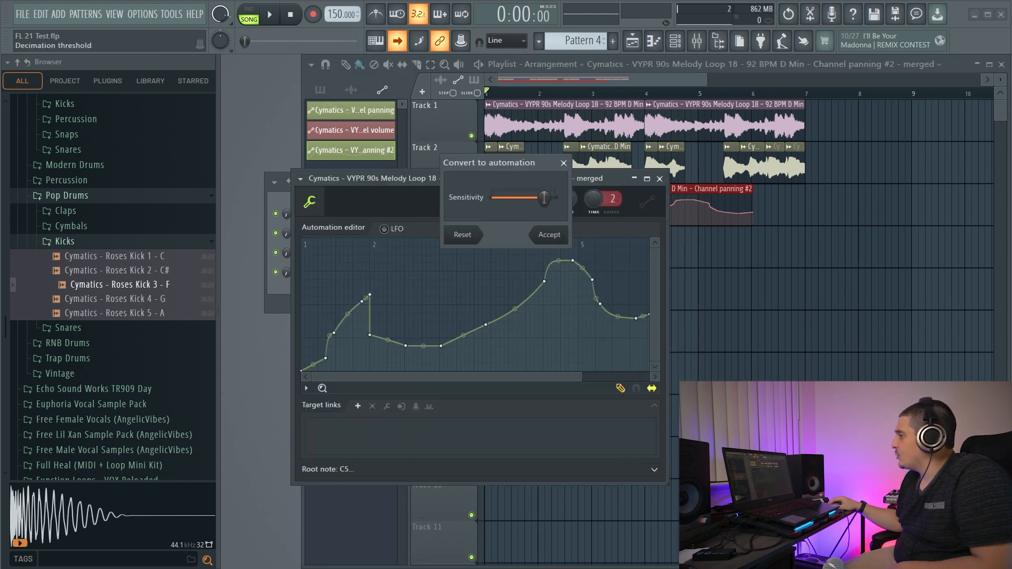
Tune the conversion Sensitivity for a densely-pointed merged panning curve and accept the conversion
drag(543, 198, 550, 198)
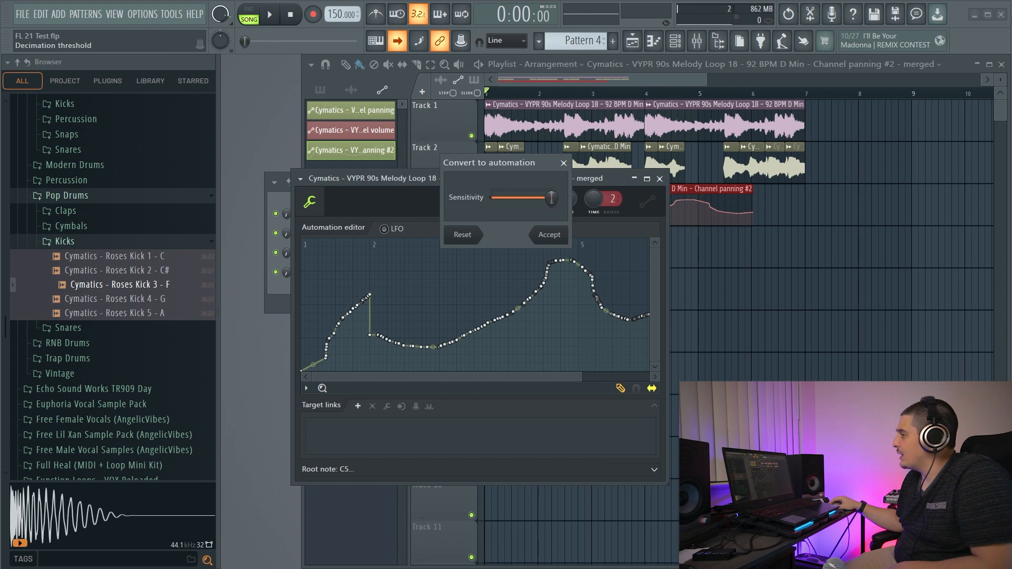
drag(549, 198, 502, 198)
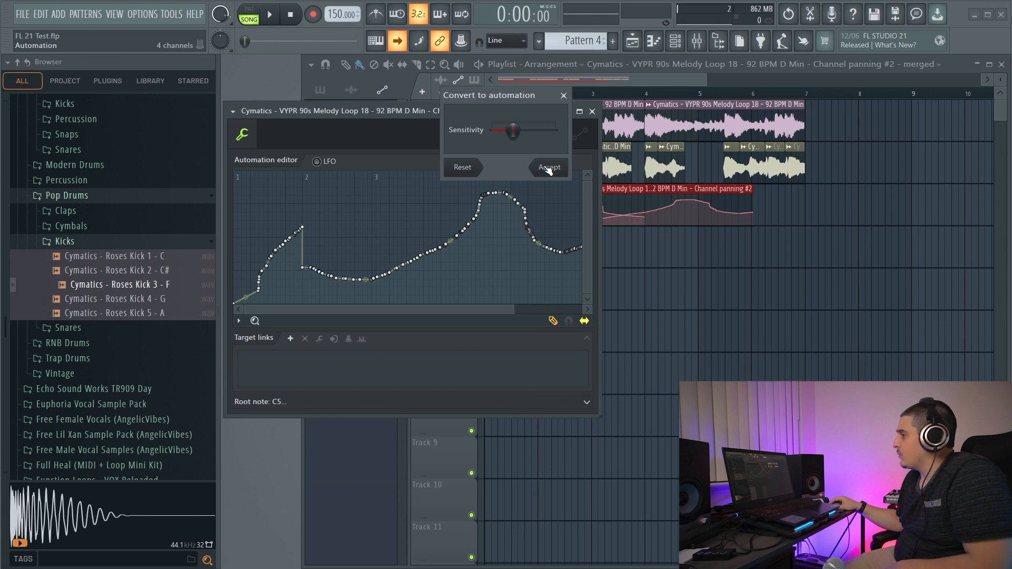
click(549, 167)
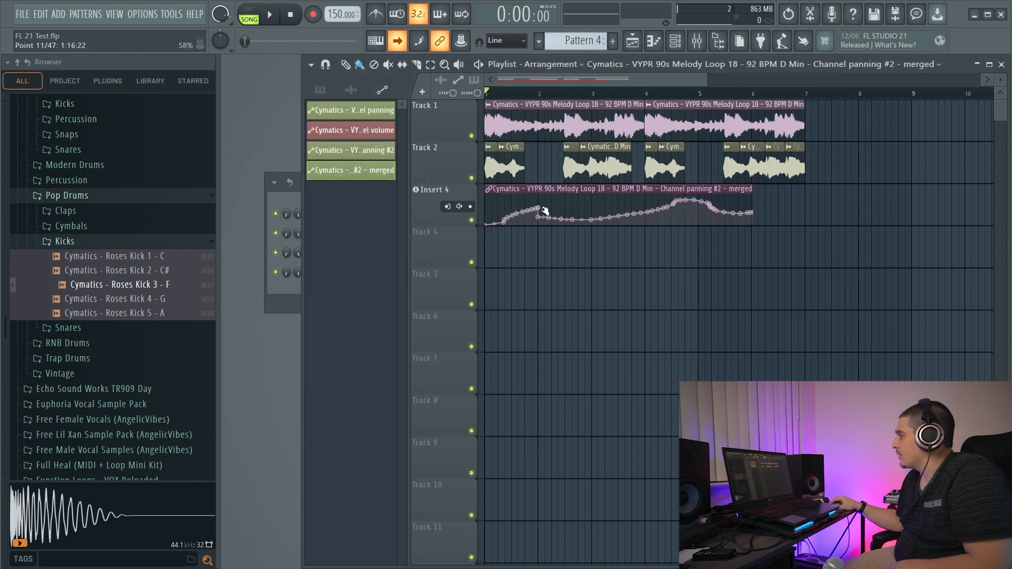